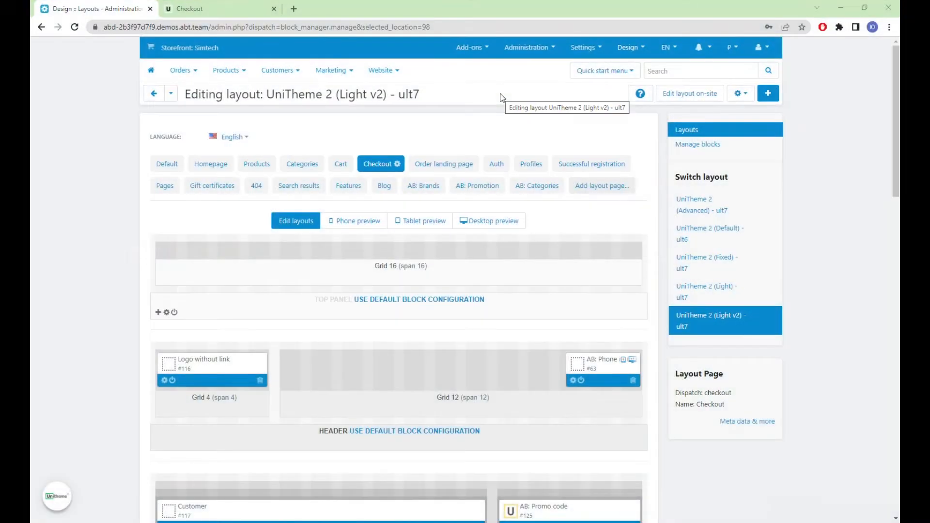
Remove the Packard Bell OneTwo laptop from Your order, leaving three items at $833.92.
scroll("down", 3)
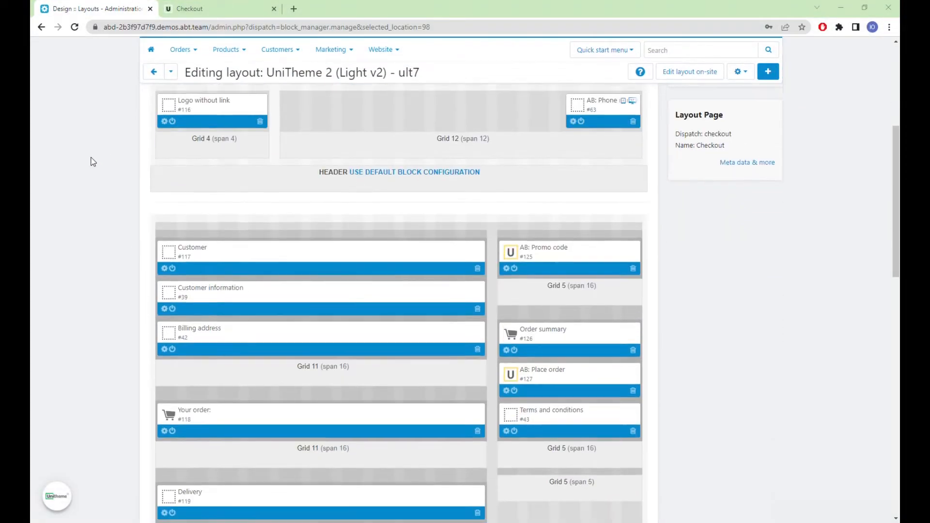
scroll("down", 3)
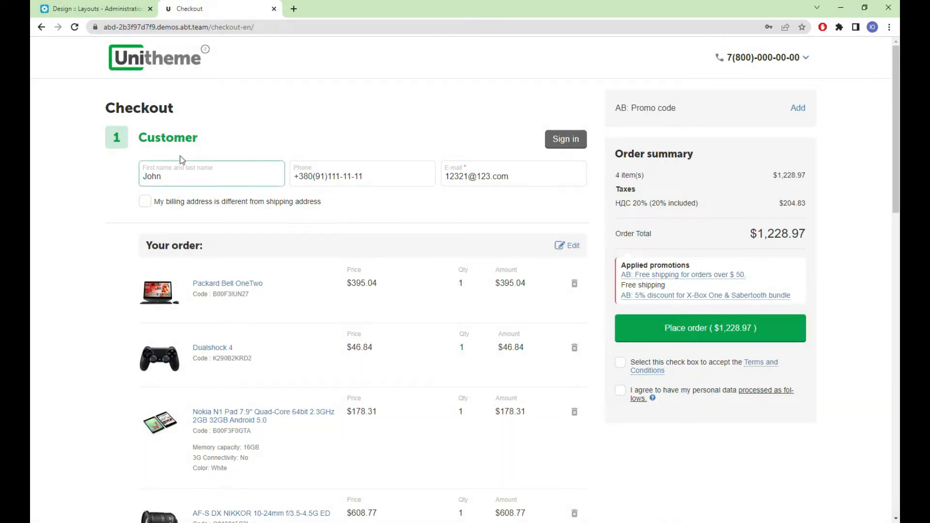
scroll("down", 3)
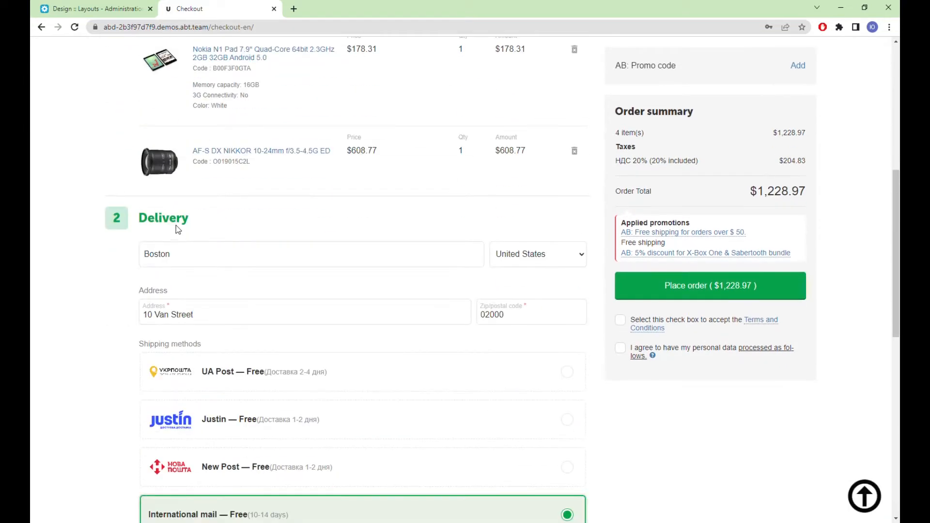
scroll("down", 3)
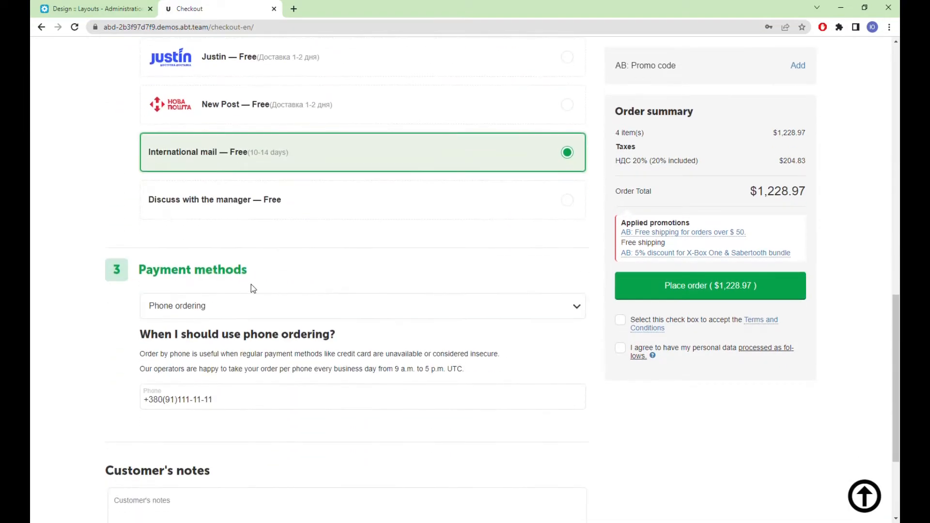
mouse_move(87, 307)
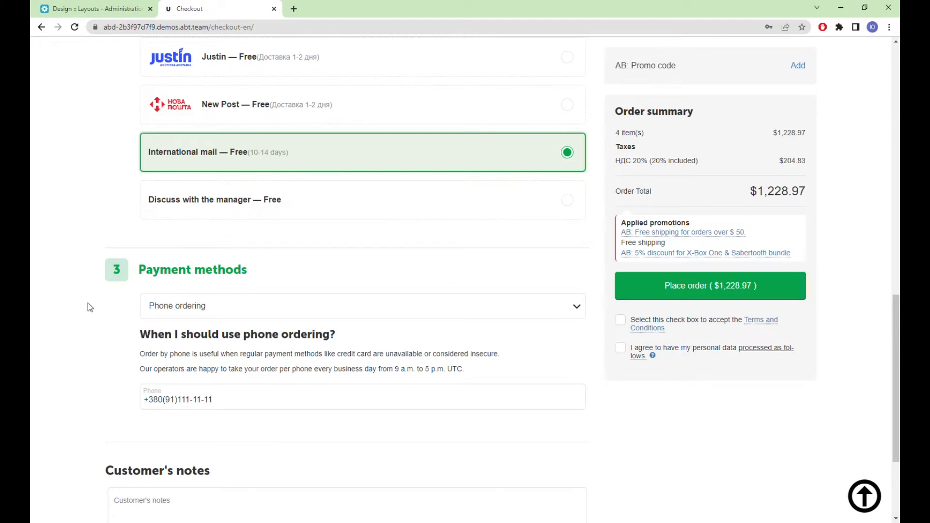
scroll("up", 3)
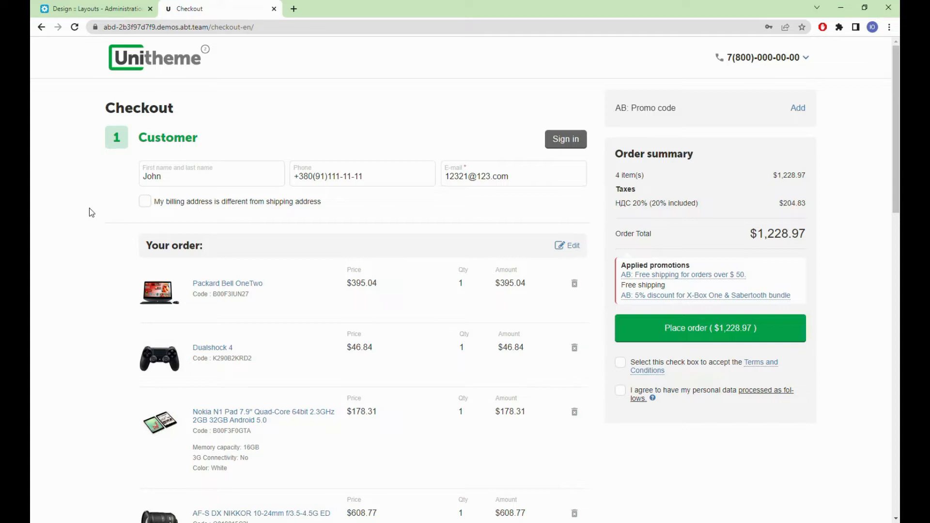
scroll("down", 3)
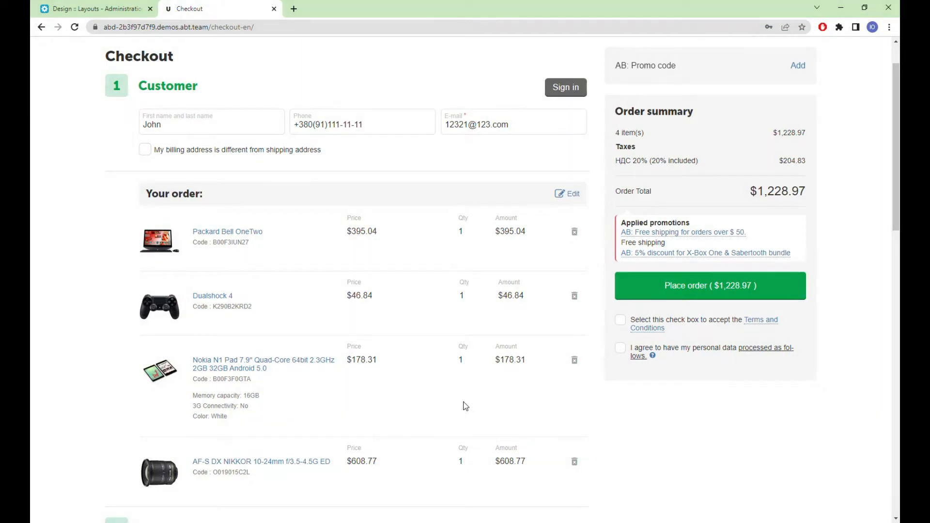
mouse_move(246, 348)
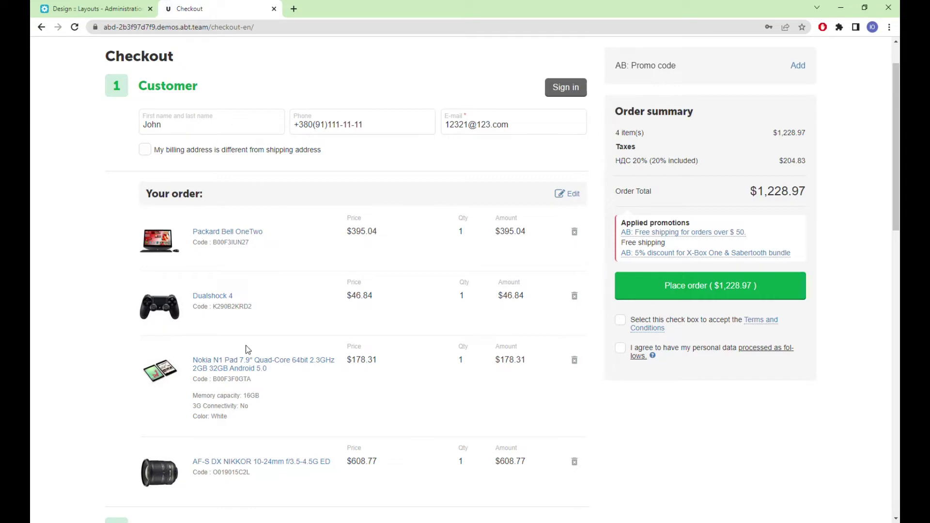
mouse_move(244, 393)
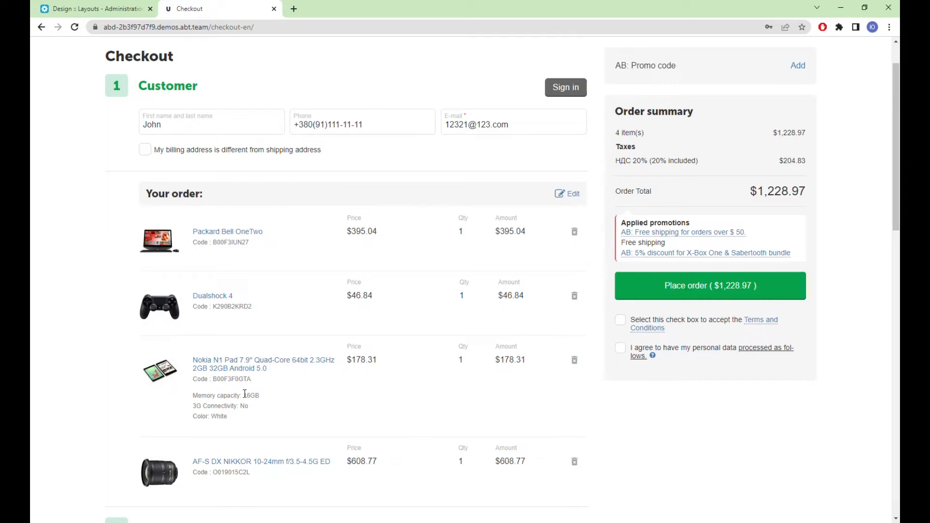
mouse_move(461, 325)
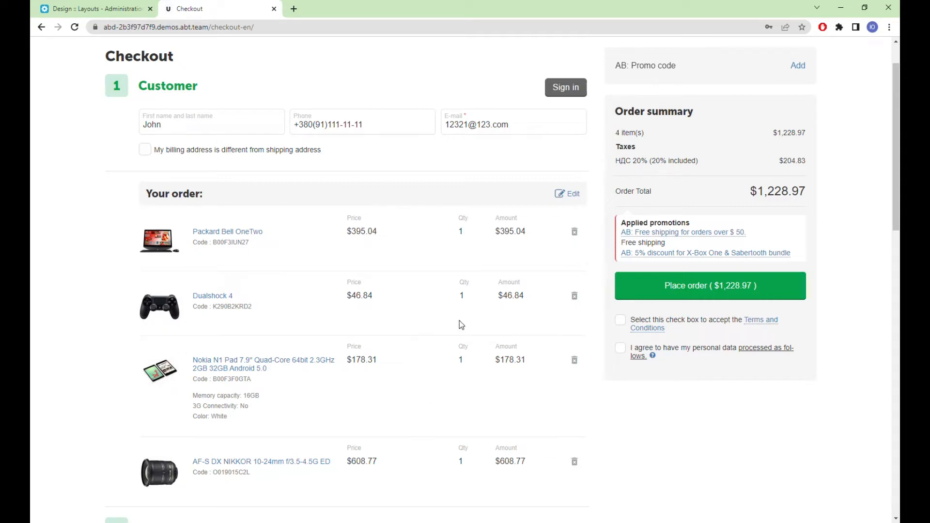
left_click(573, 231)
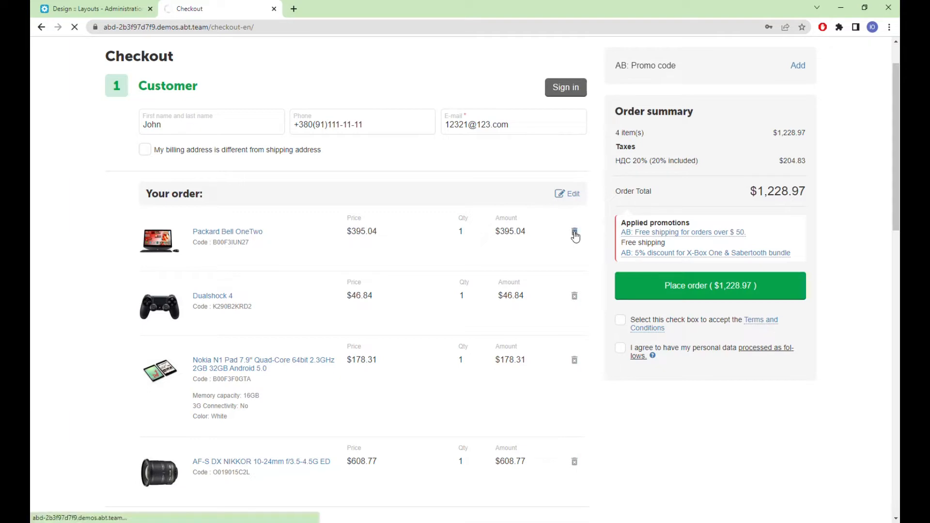
left_click(573, 231)
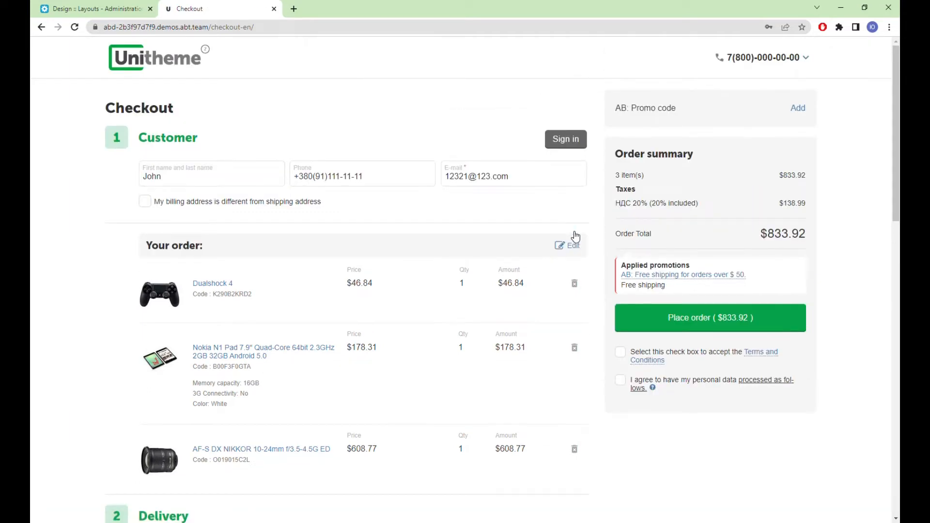
scroll("down", 3)
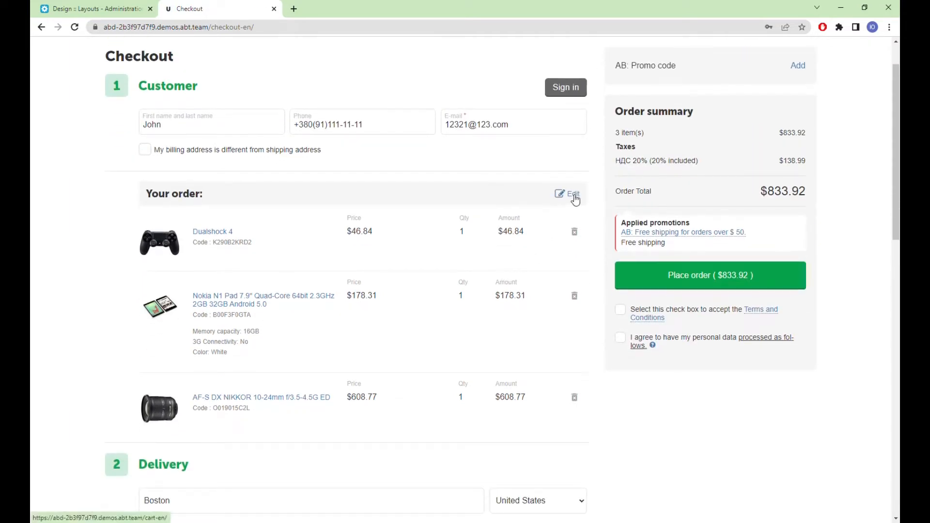
Edit the cart to make the Nokia N1 Pad Black and return to checkout at $880.77.
left_click(572, 193)
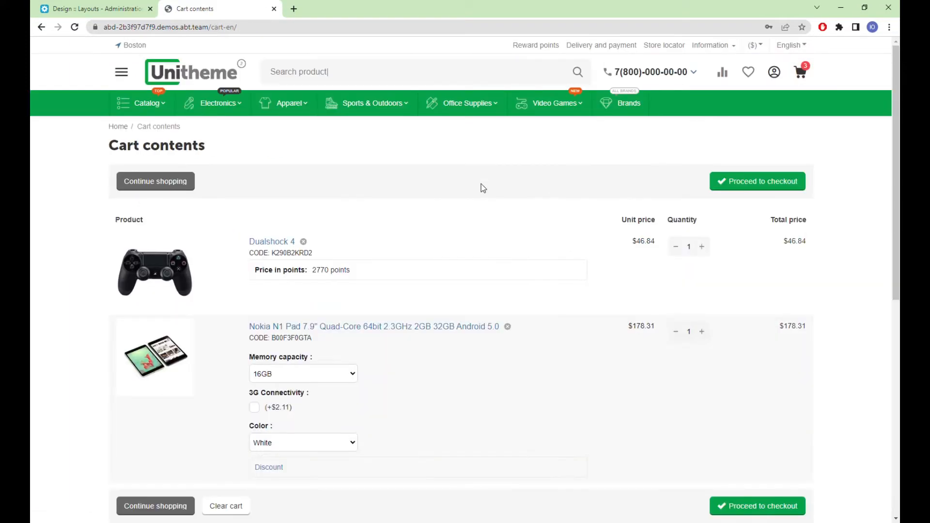
scroll("down", 3)
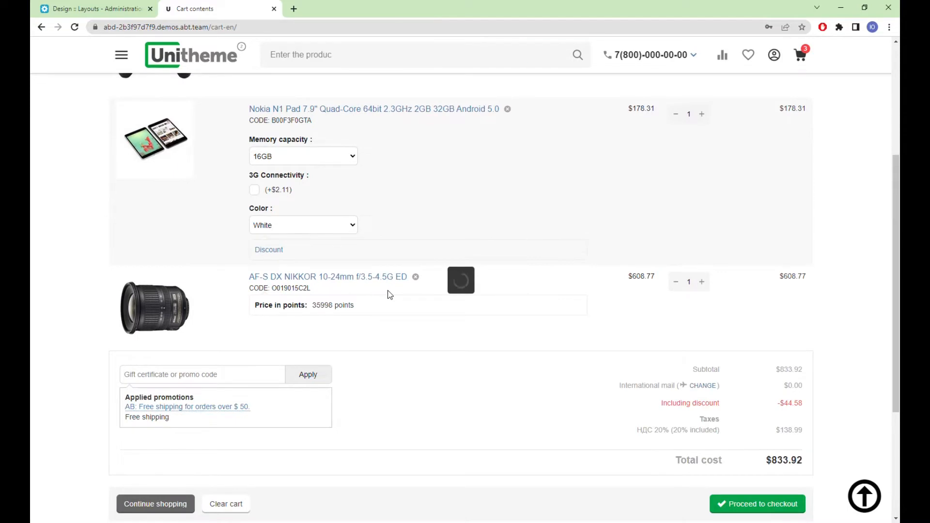
left_click(303, 225)
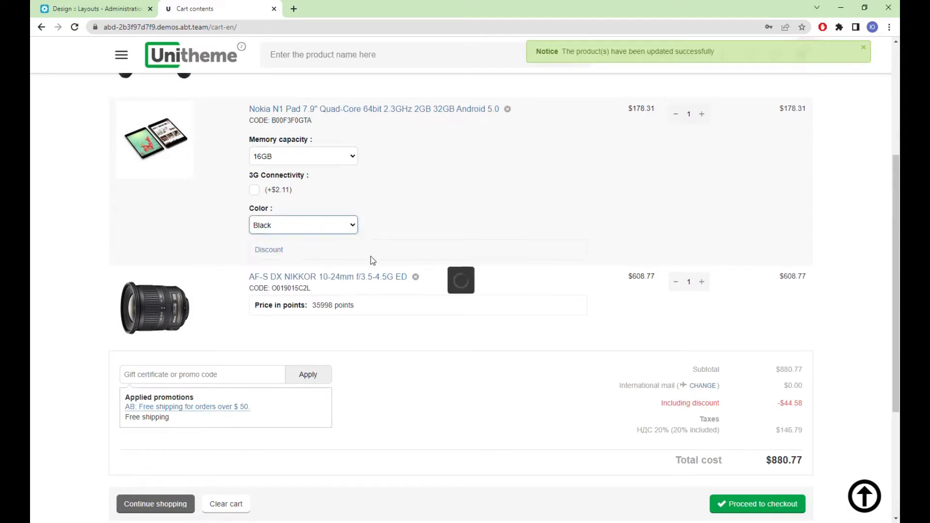
scroll("down", 3)
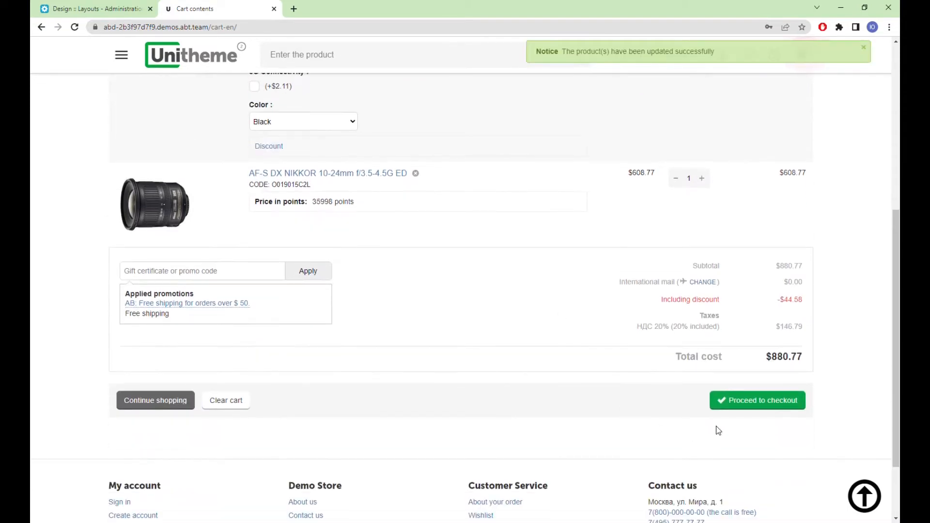
left_click(757, 400)
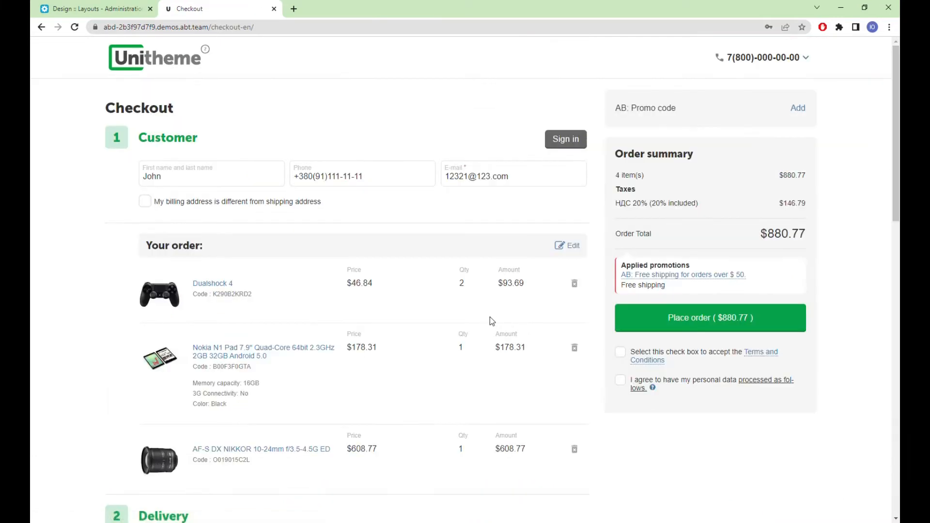
scroll("down", 3)
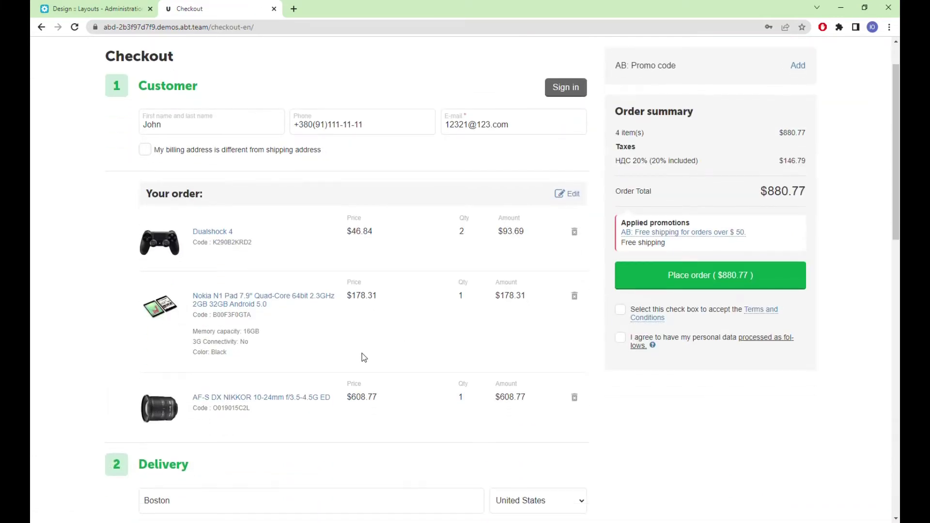
mouse_move(484, 354)
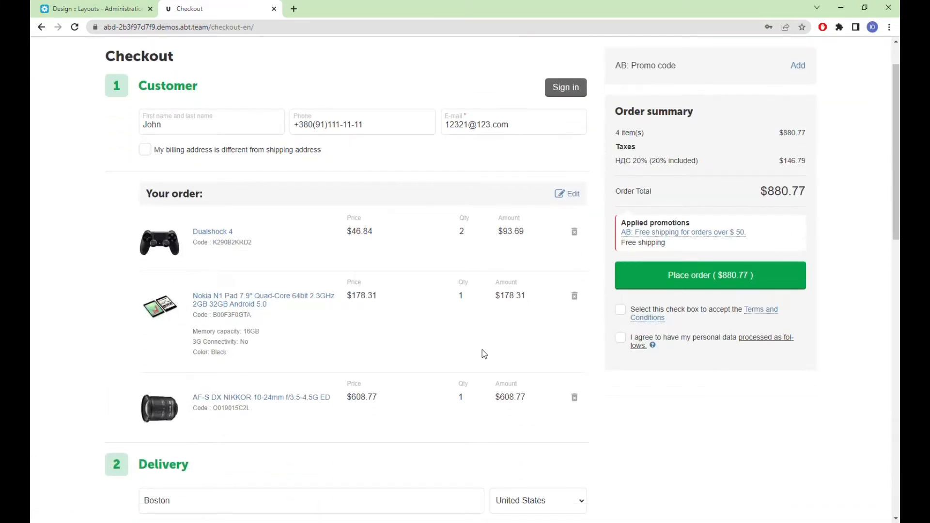
scroll("up", 3)
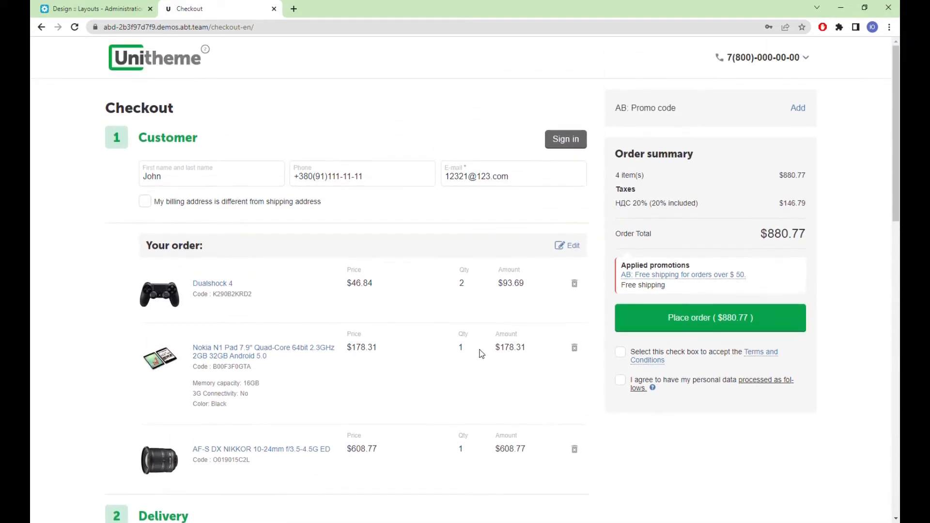
mouse_move(793, 62)
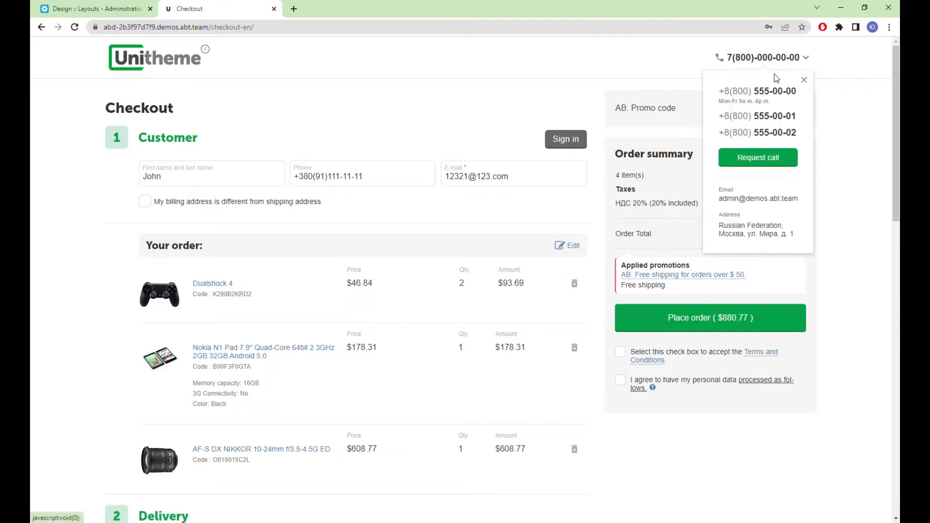
mouse_move(732, 183)
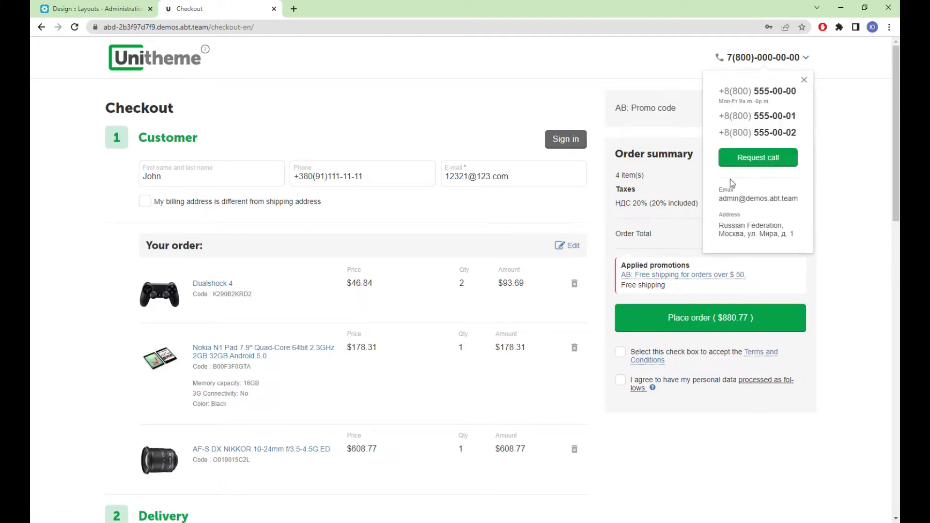
mouse_move(794, 215)
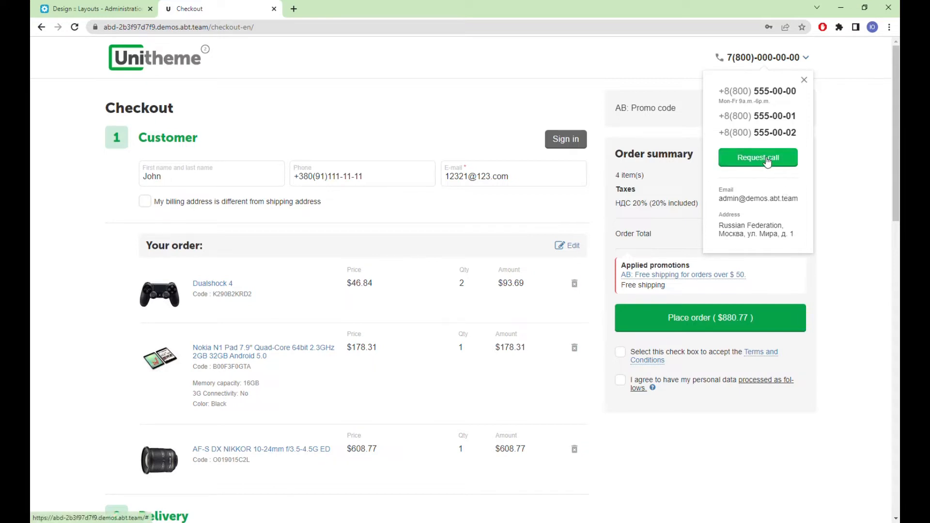
Request a callback from the header's phone numbers, bringing up the call-request form.
left_click(757, 157)
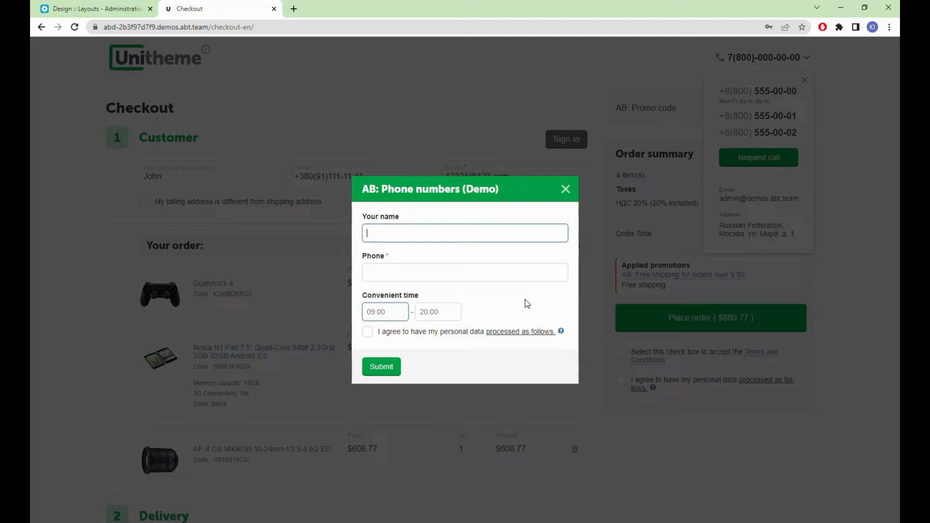
Dismiss the callback form unsubmitted and review the checkout's Delivery section.
left_click(564, 189)
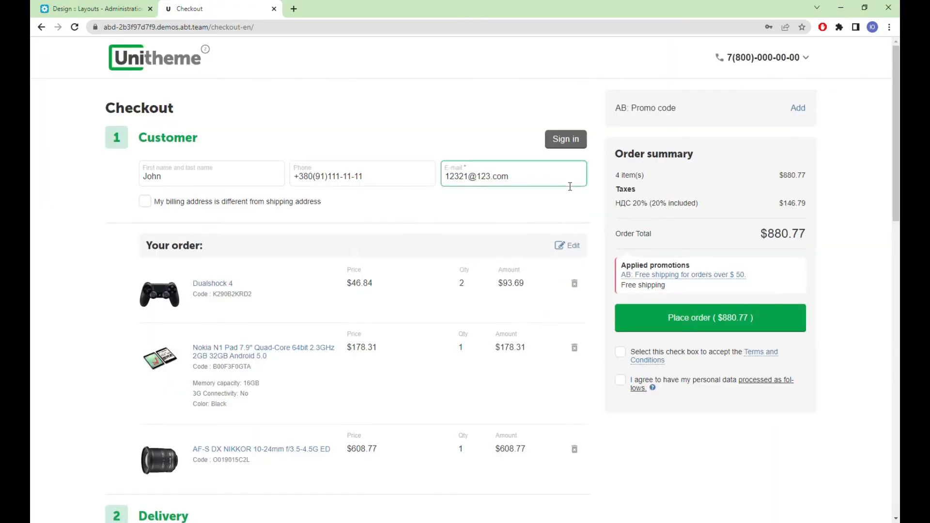
mouse_move(754, 77)
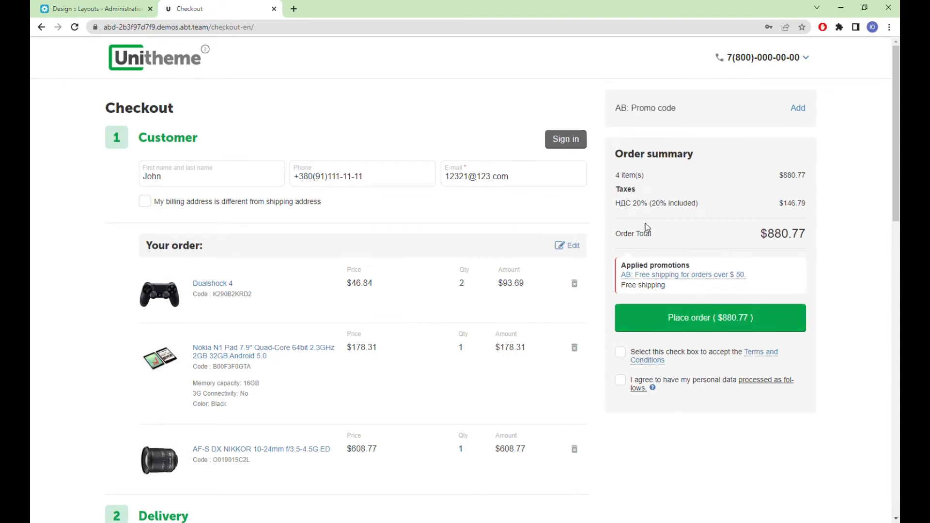
scroll("down", 3)
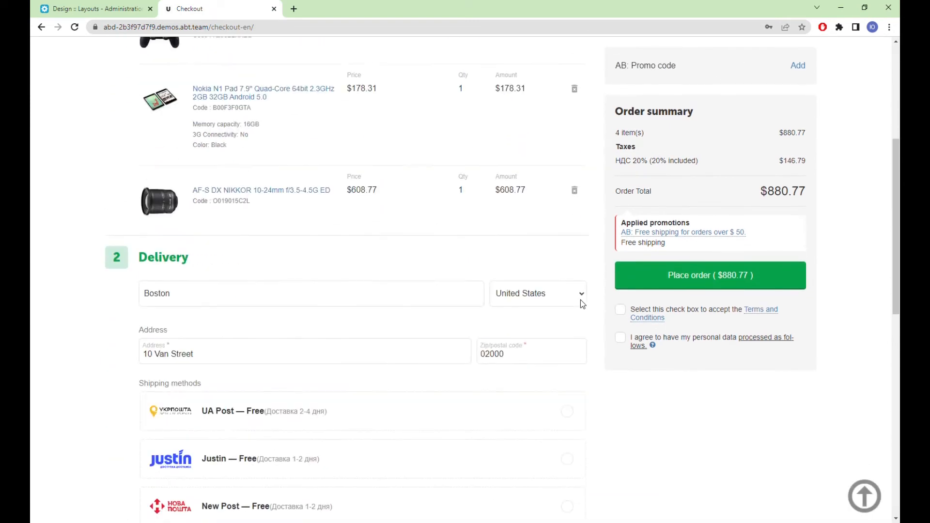
scroll("up", 3)
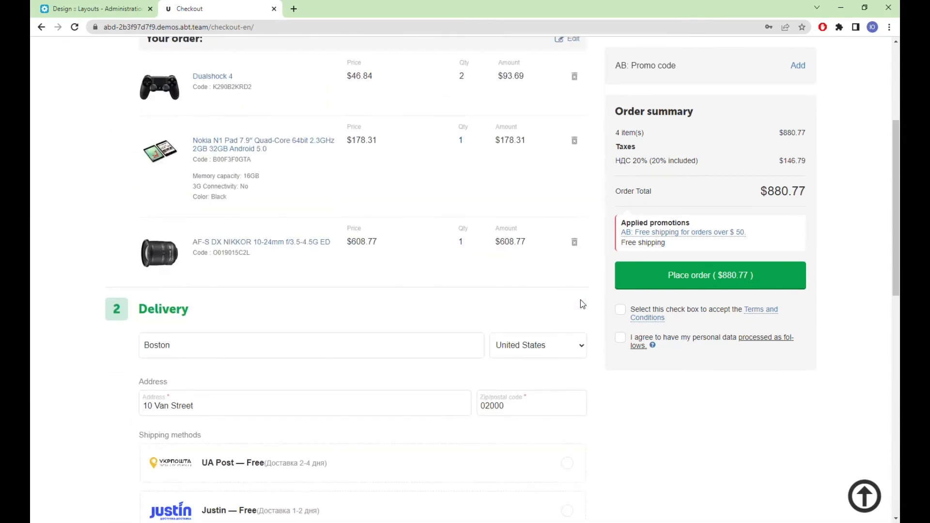
scroll("up", 3)
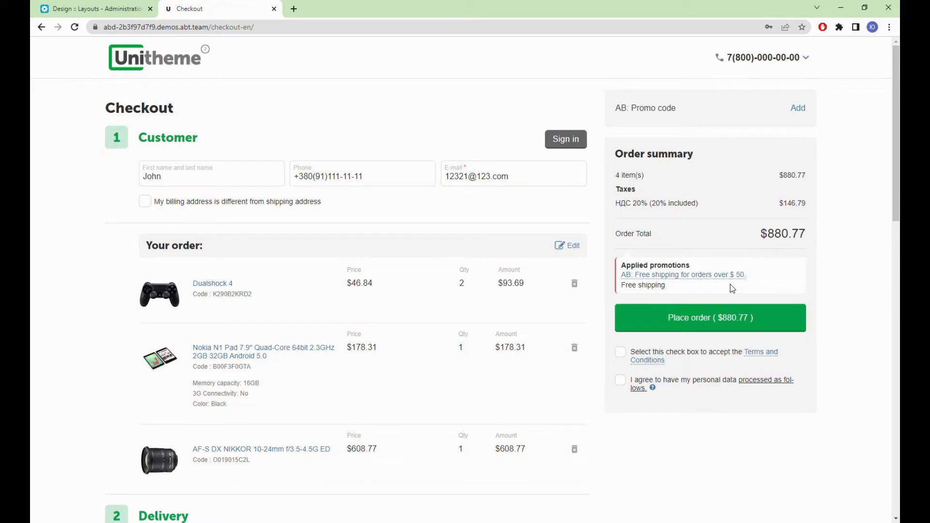
mouse_move(688, 113)
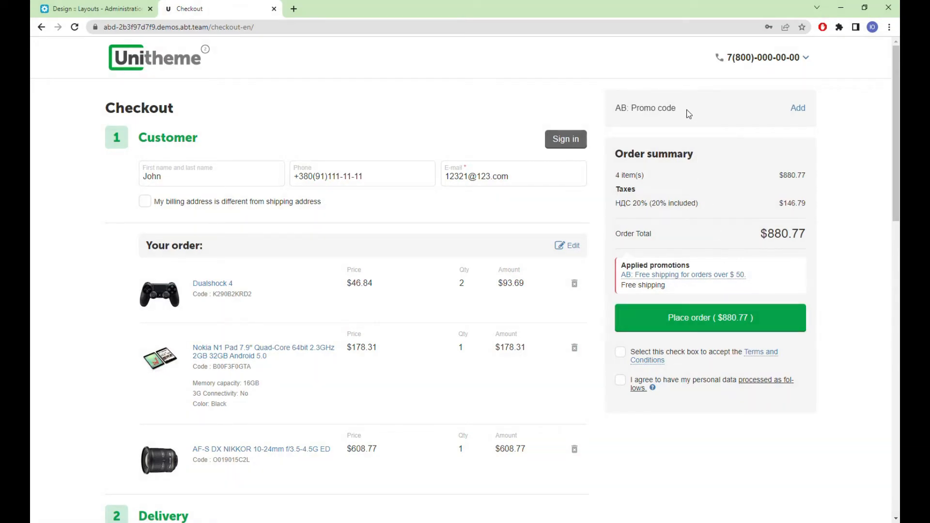
left_click(797, 107)
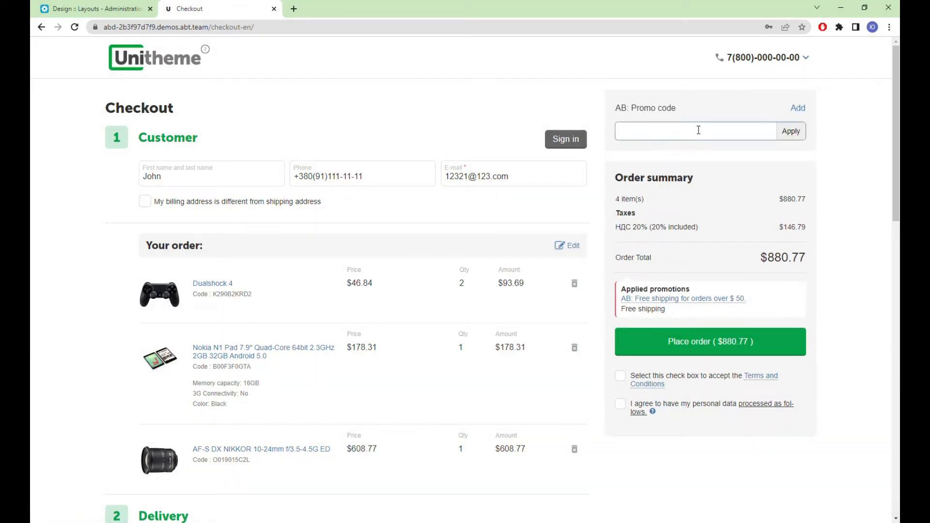
left_click(797, 107)
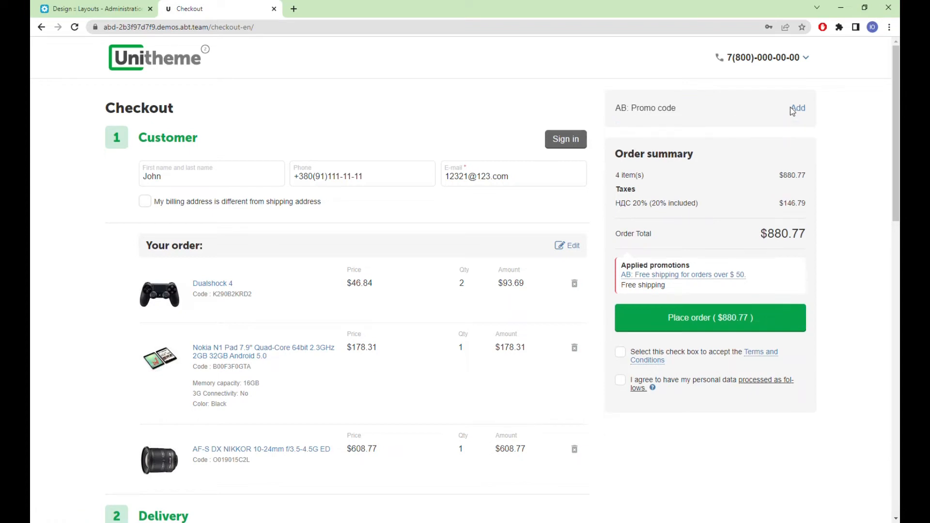
mouse_move(630, 133)
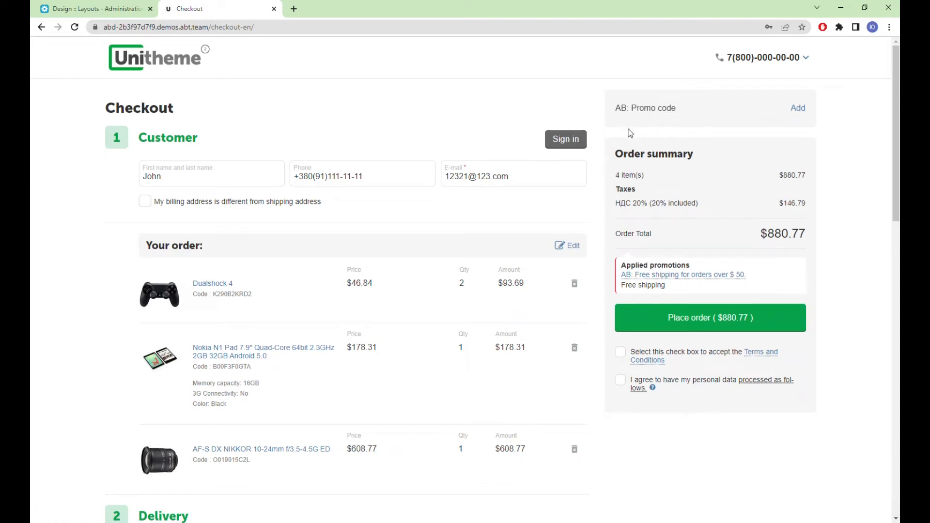
mouse_move(626, 134)
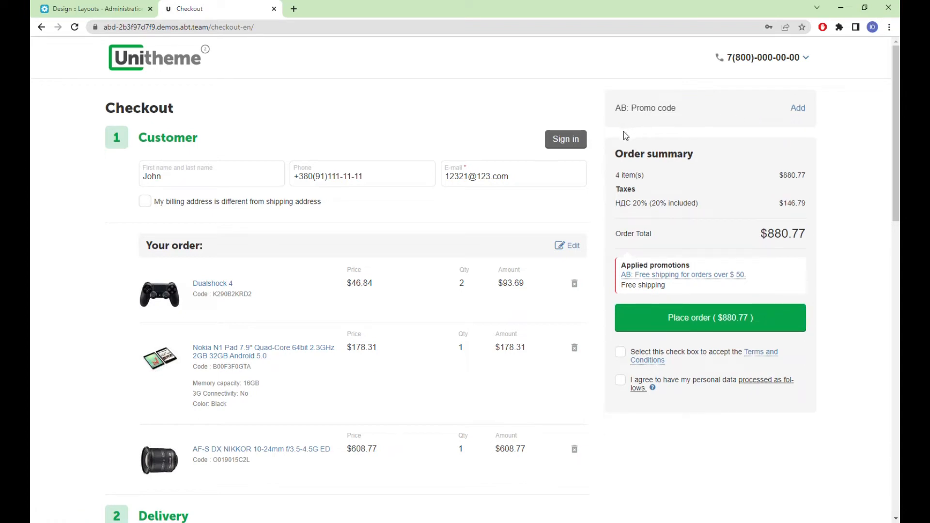
mouse_move(592, 255)
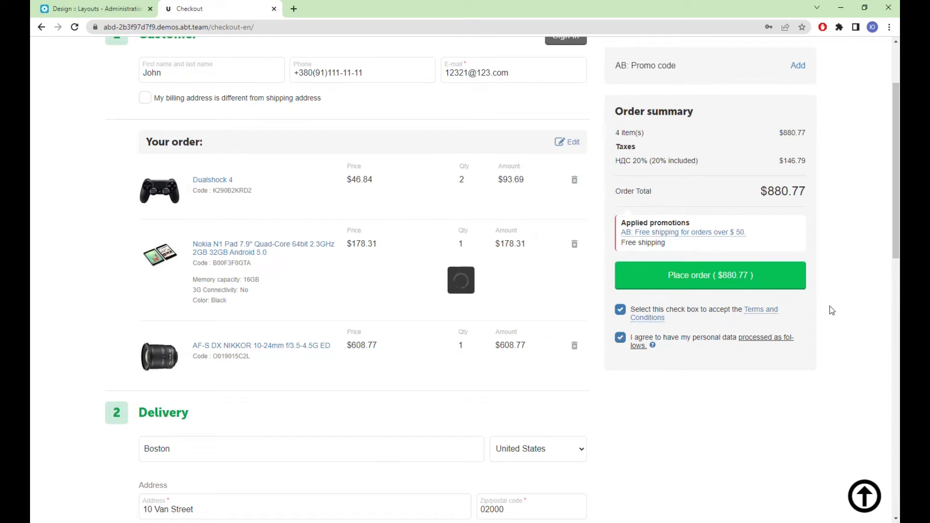
Place the $880.77 order and reach the order-received confirmation page.
left_click(709, 274)
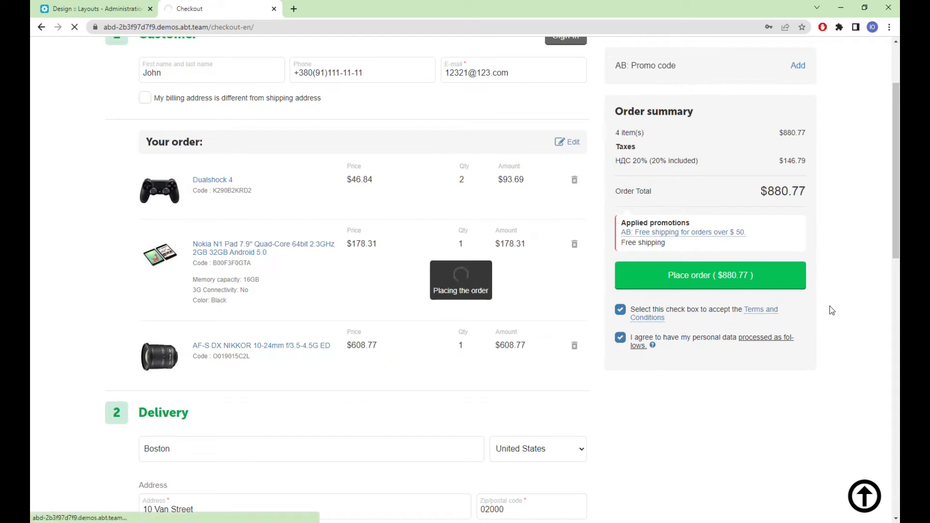
left_click(709, 275)
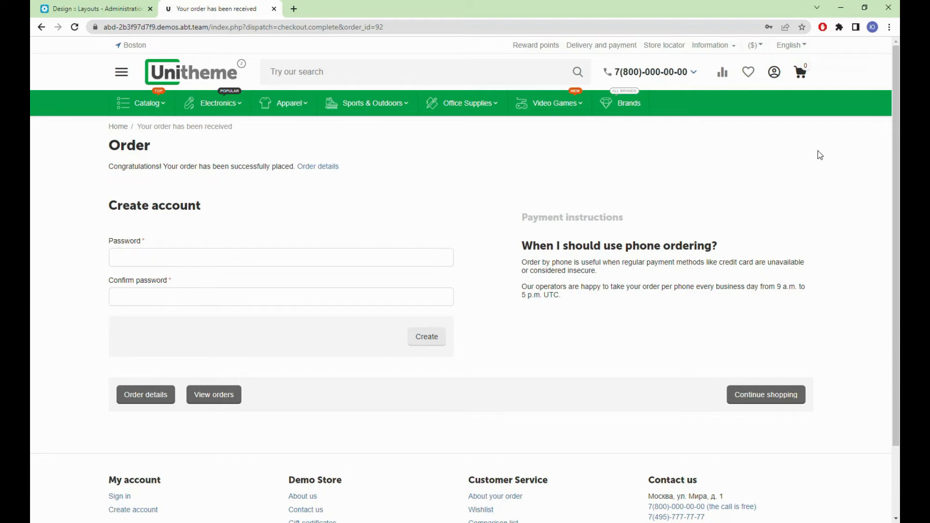
In the phone-sized checkout, remove The wireless gamepad from the order.
left_click(293, 9)
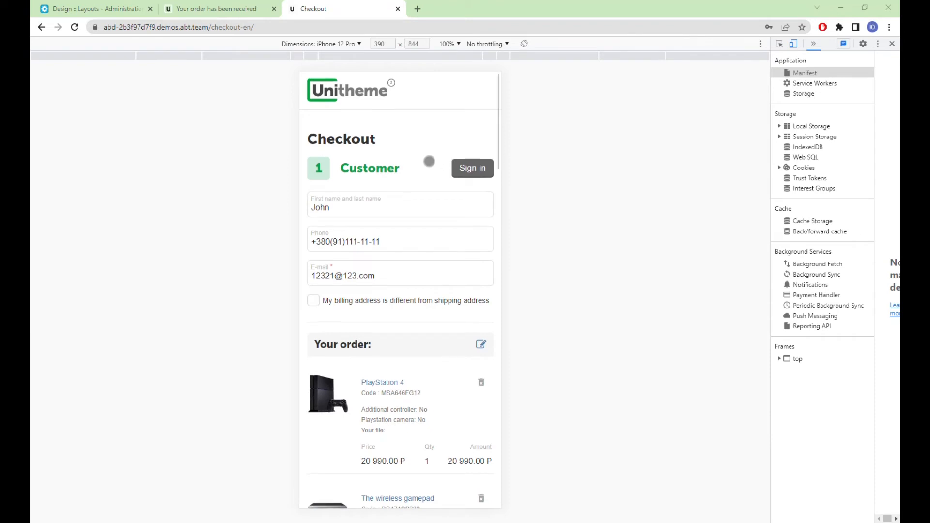
scroll("down", 3)
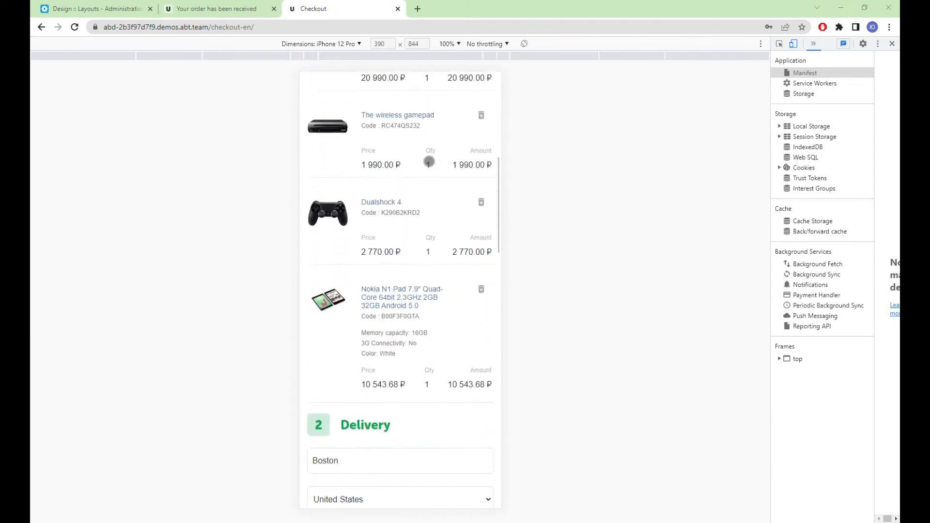
scroll("down", 3)
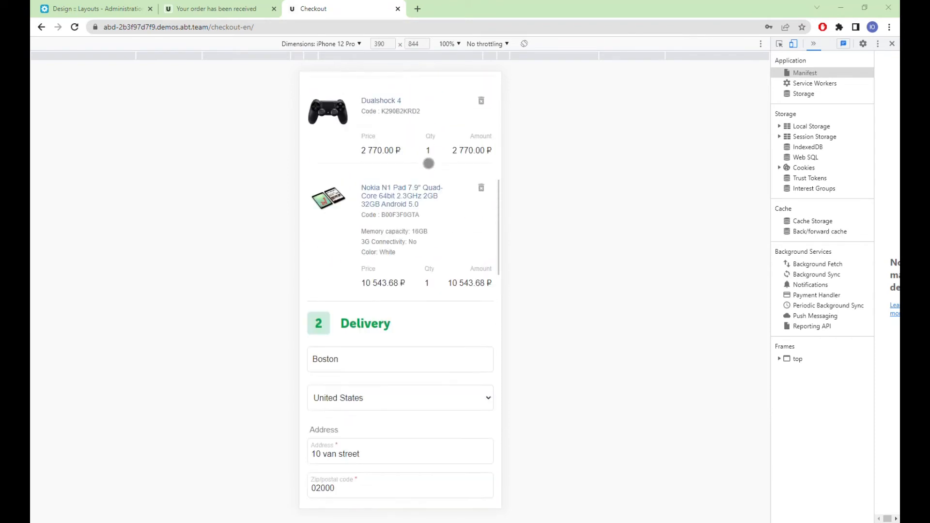
scroll("up", 3)
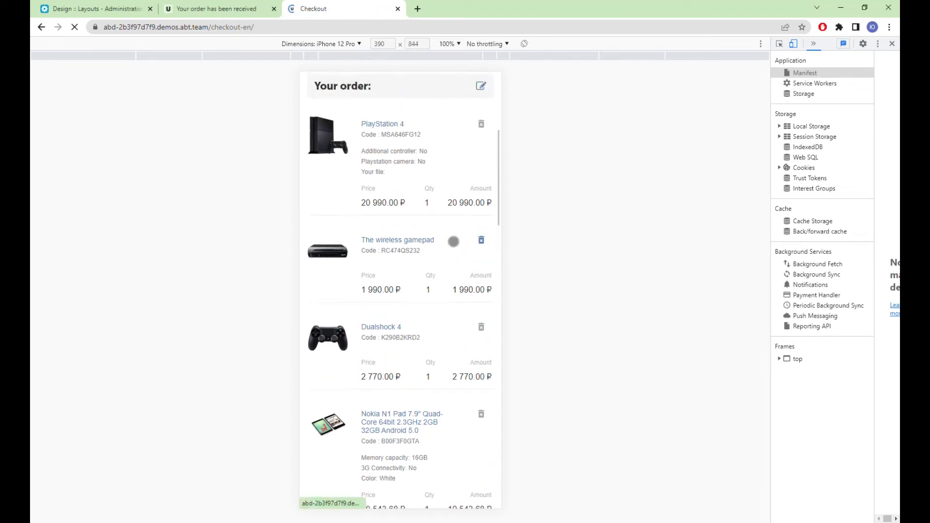
left_click(481, 240)
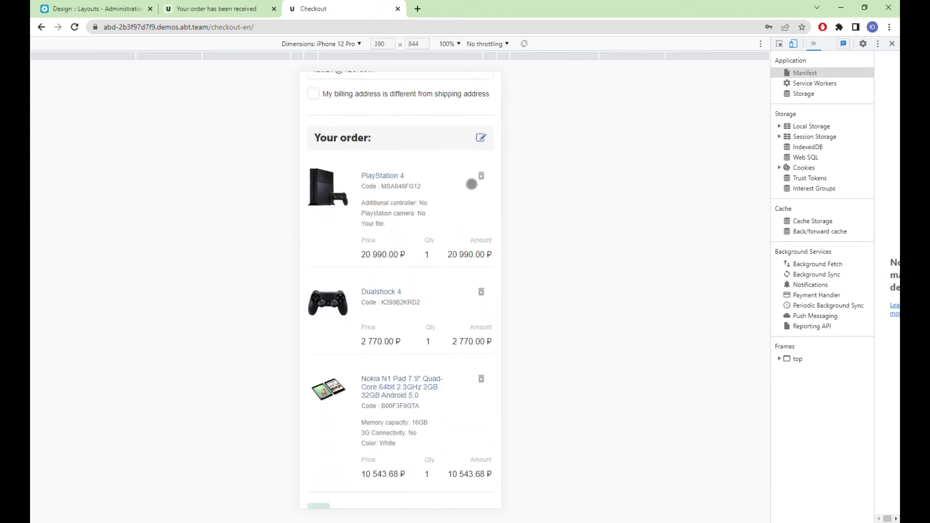
Edit the cart so PlayStation 4 includes the camera at quantity 2, then return to checkout.
left_click(480, 137)
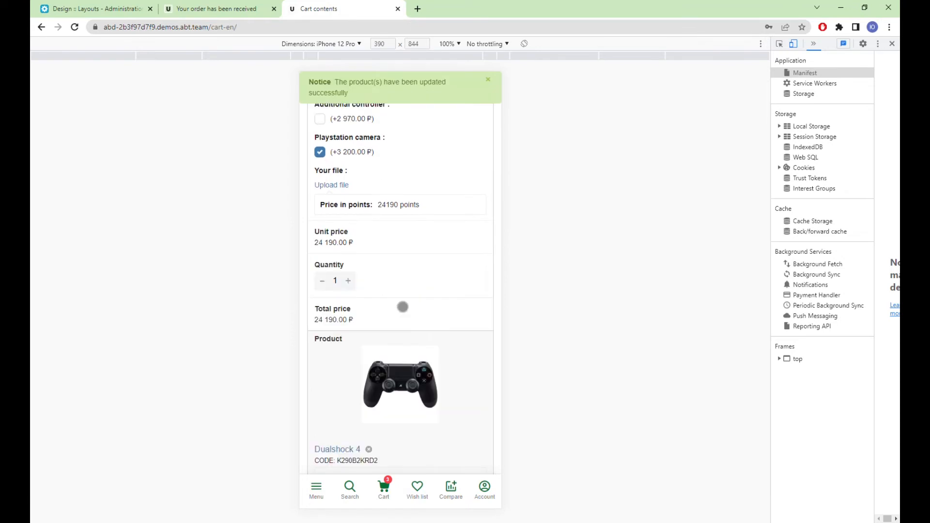
left_click(348, 280)
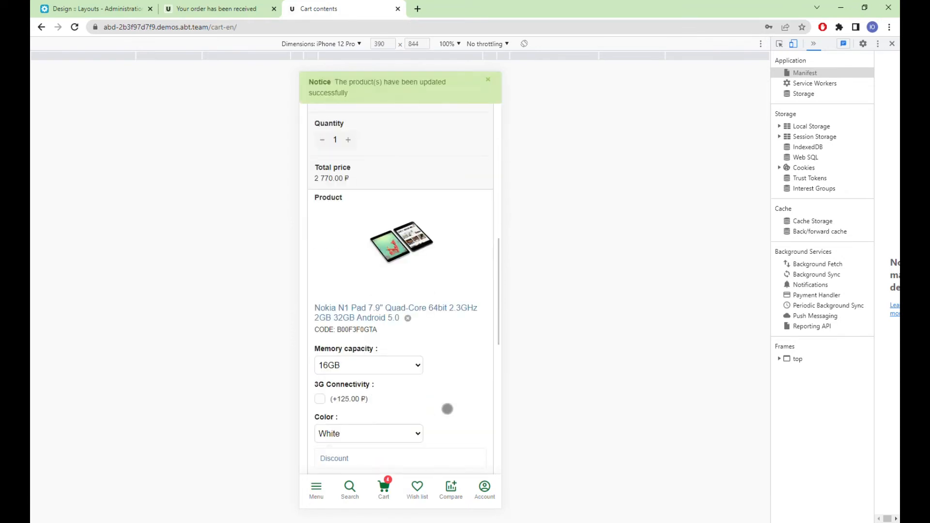
scroll("down", 3)
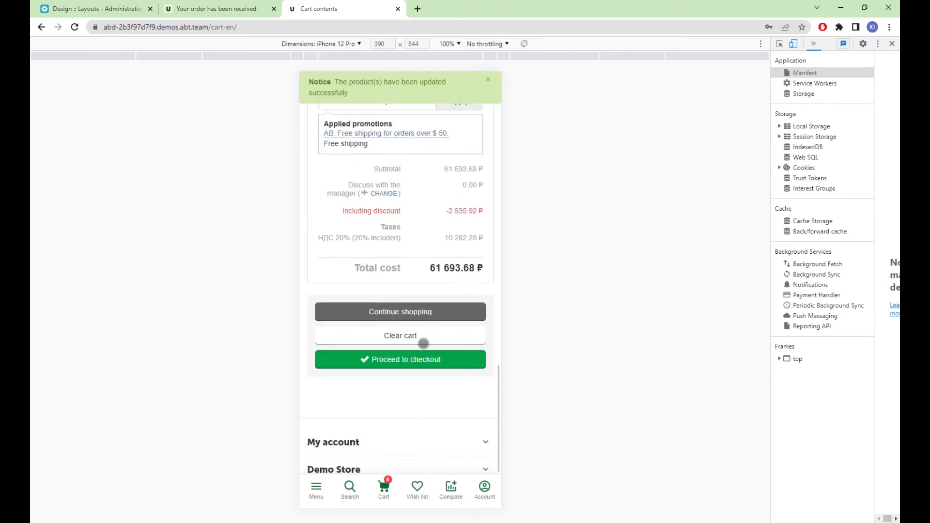
left_click(400, 359)
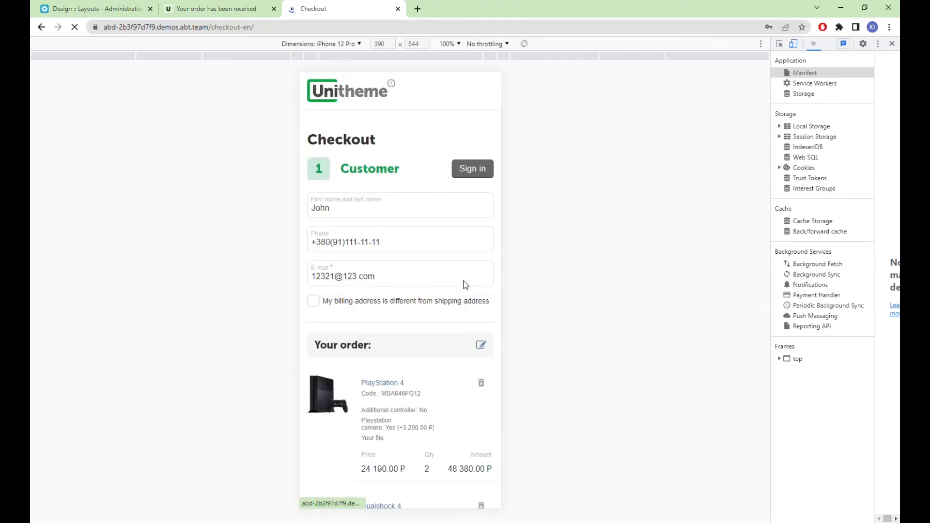
Subscribe to newsletters and place the 61,693.68 ₽ mobile order, reaching the confirmation page.
scroll("down", 3)
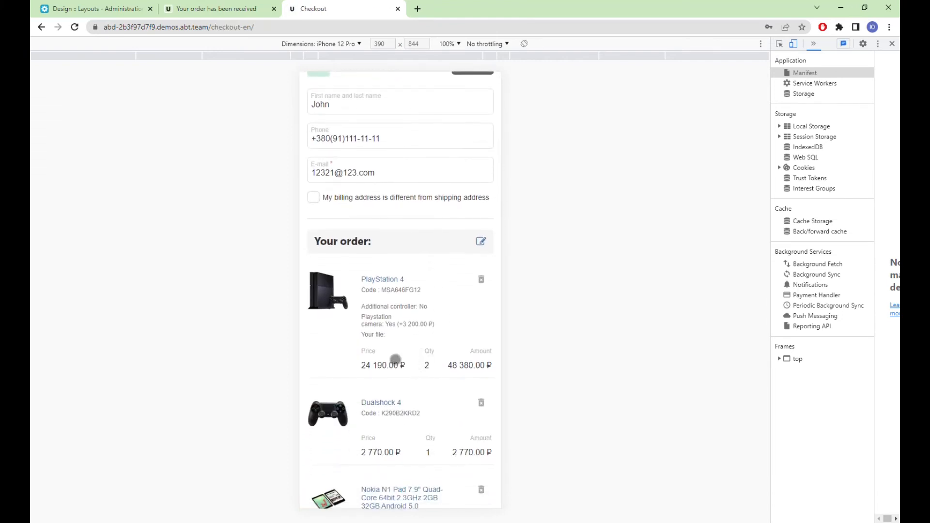
scroll("down", 3)
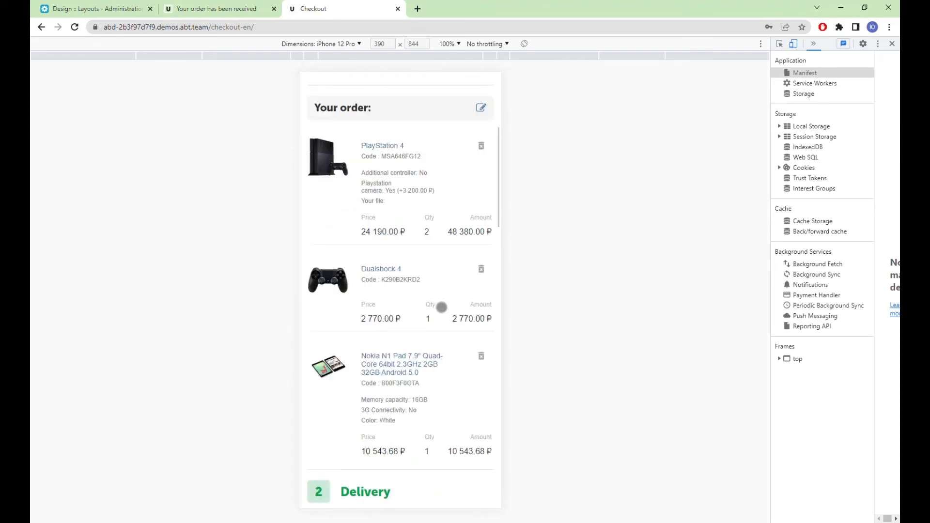
scroll("down", 3)
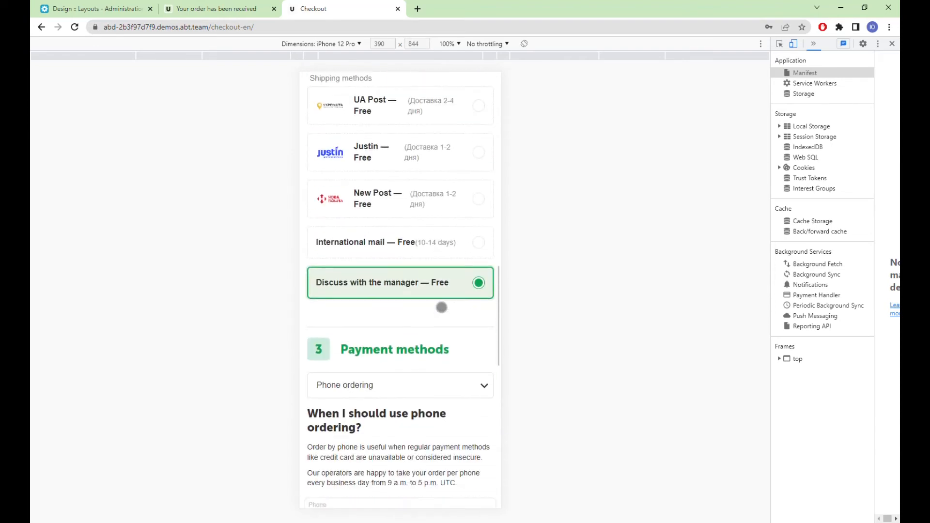
scroll("down", 3)
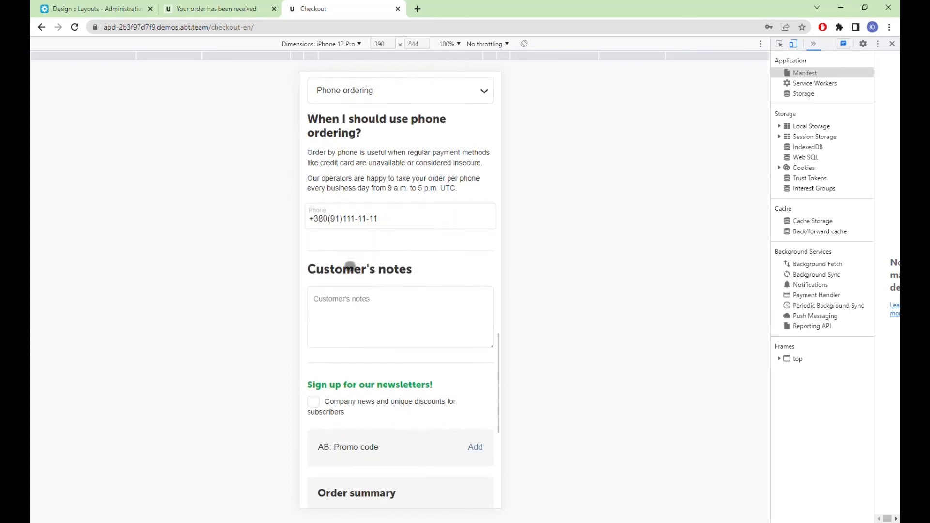
left_click(313, 401)
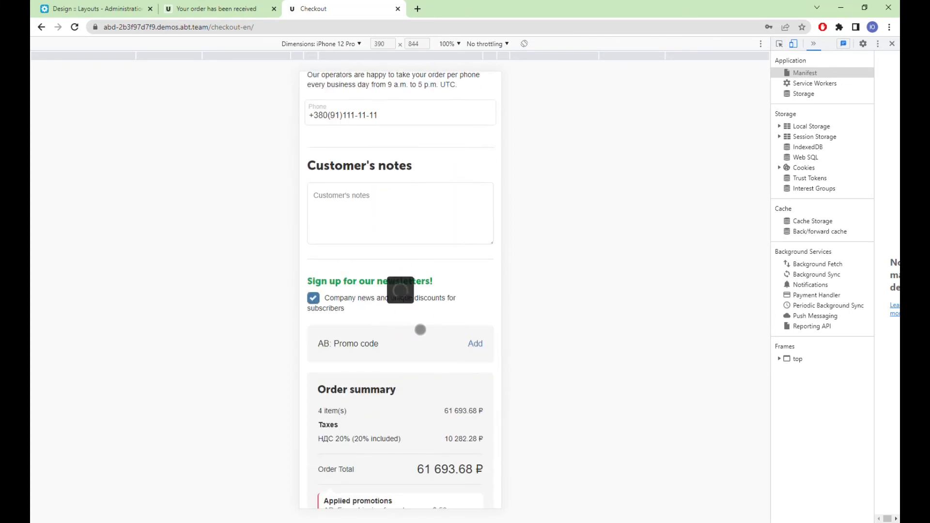
scroll("down", 3)
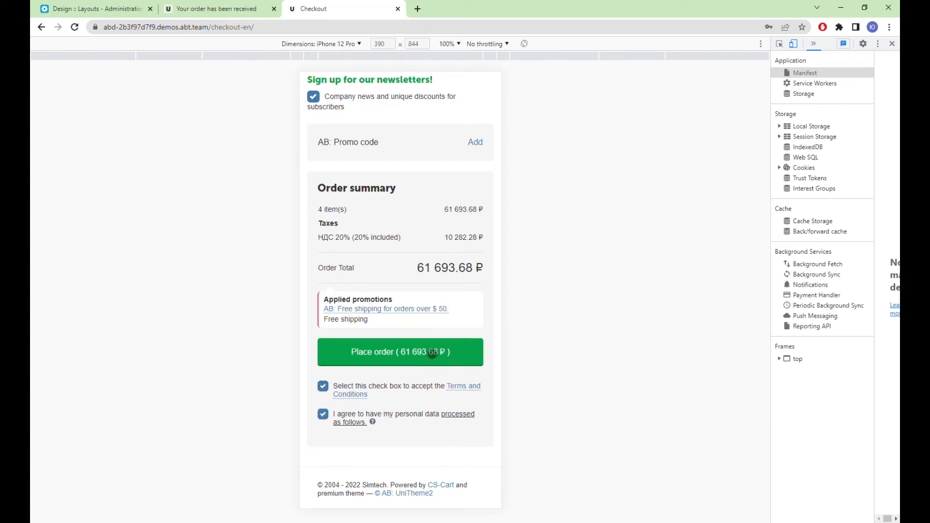
left_click(400, 351)
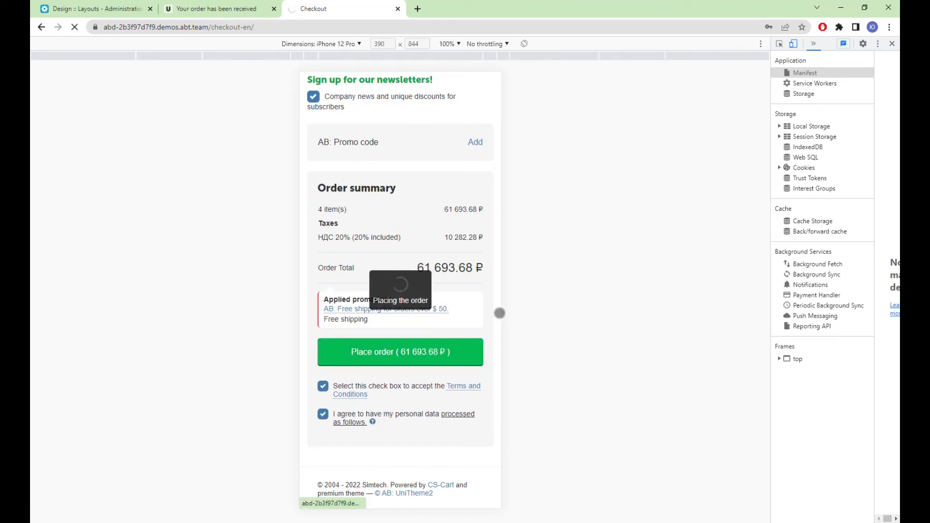
left_click(400, 351)
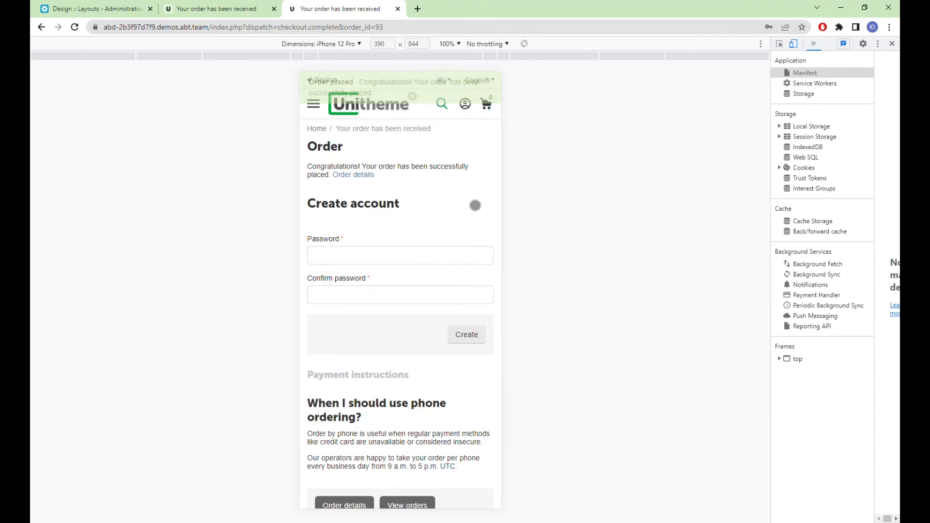
left_click(92, 8)
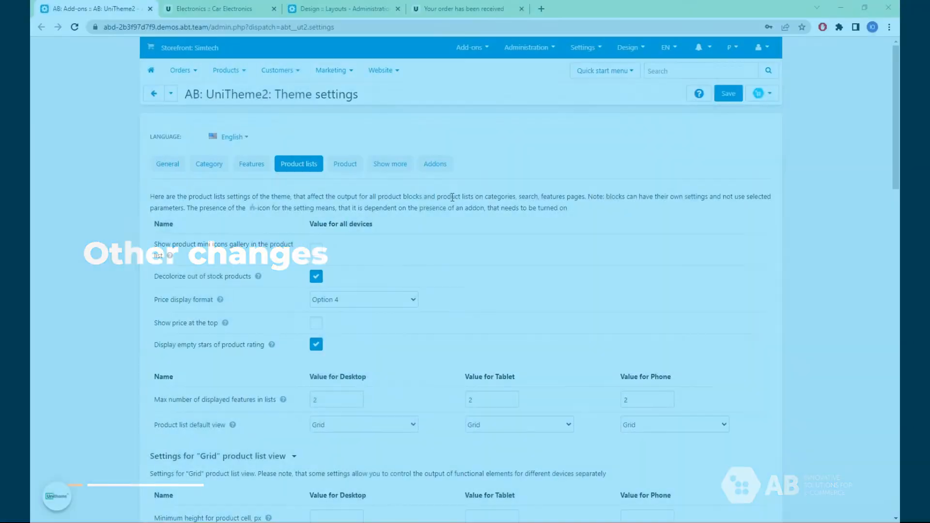
Review the List without options icon sizes, then view Car Electronics list-view images at 200 × 200.
scroll("down", 3)
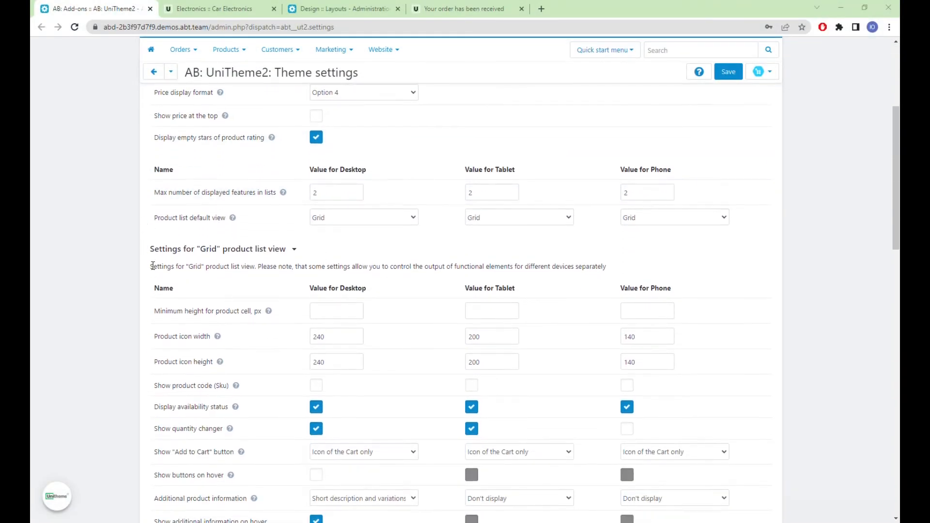
scroll("down", 3)
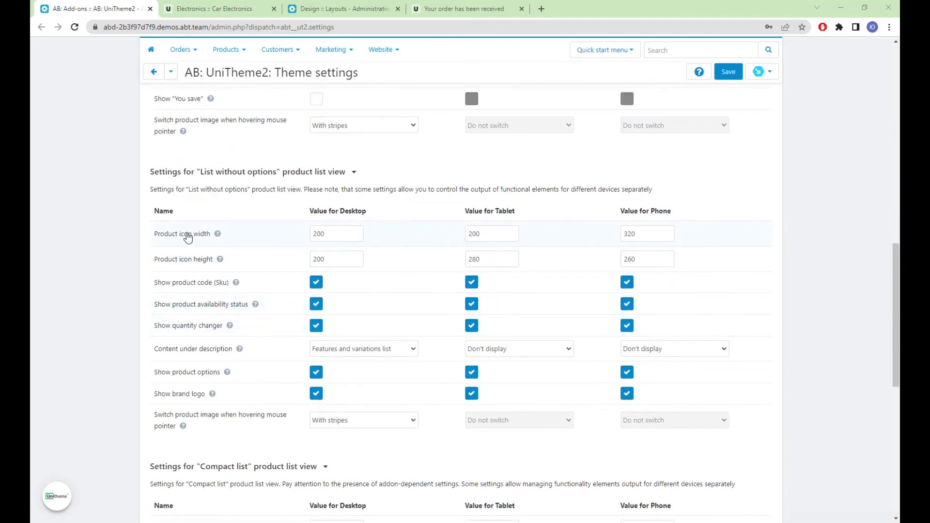
scroll("down", 3)
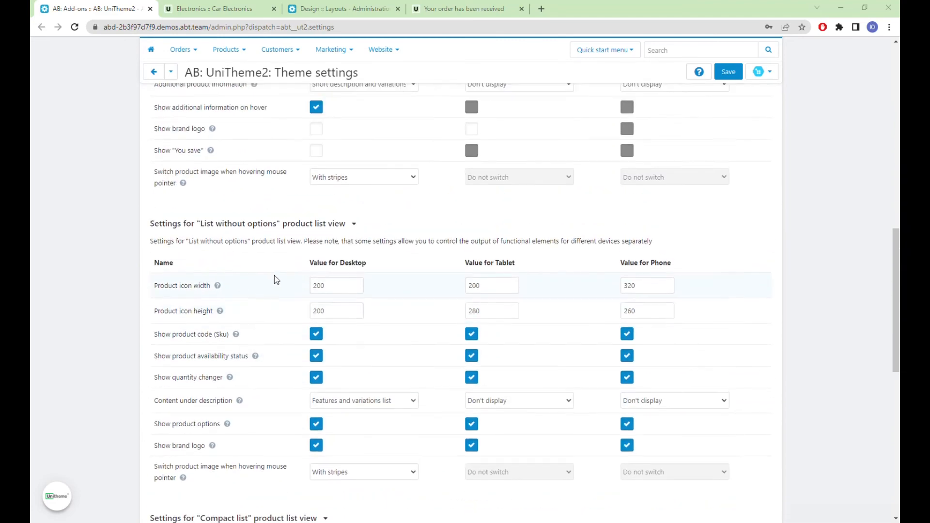
left_click(336, 285)
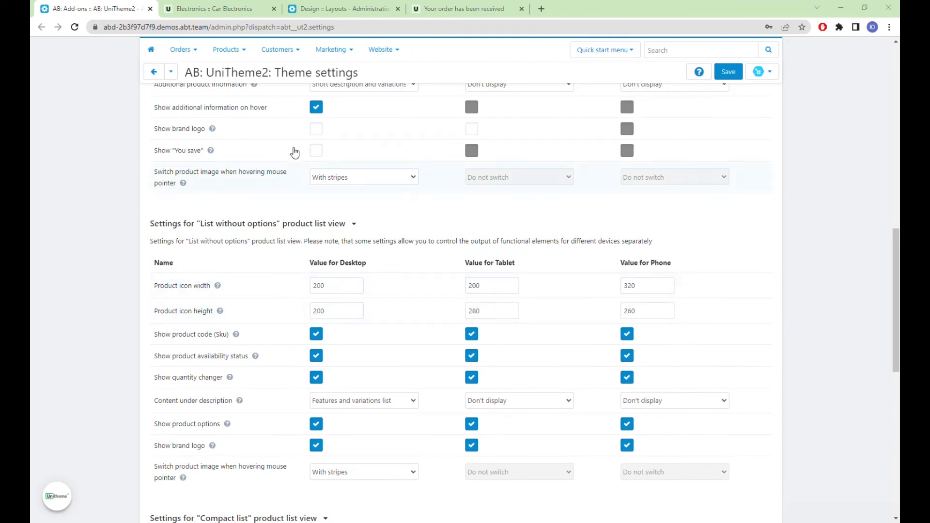
left_click(213, 9)
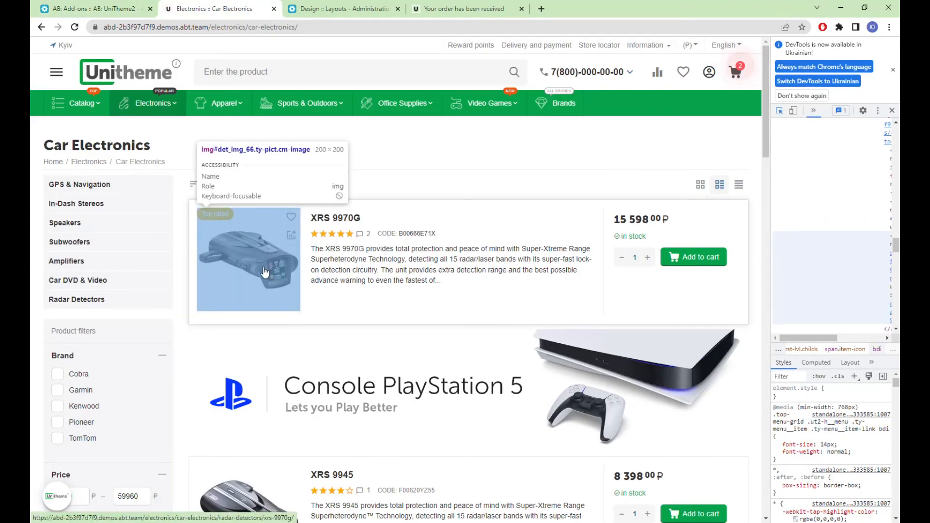
Show the AB: FLY menu block settings with 5 visible elements of the 2-level menu.
left_click(341, 8)
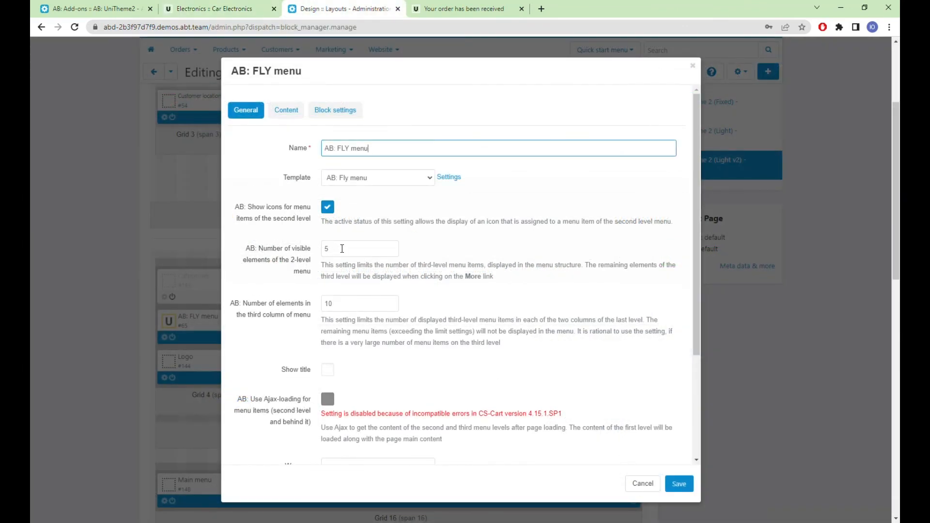
mouse_move(321, 254)
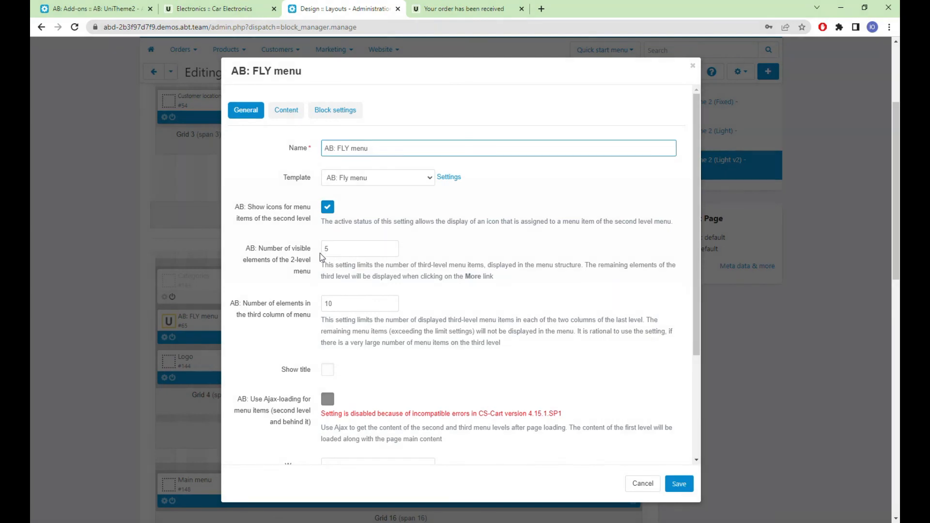
mouse_move(480, 23)
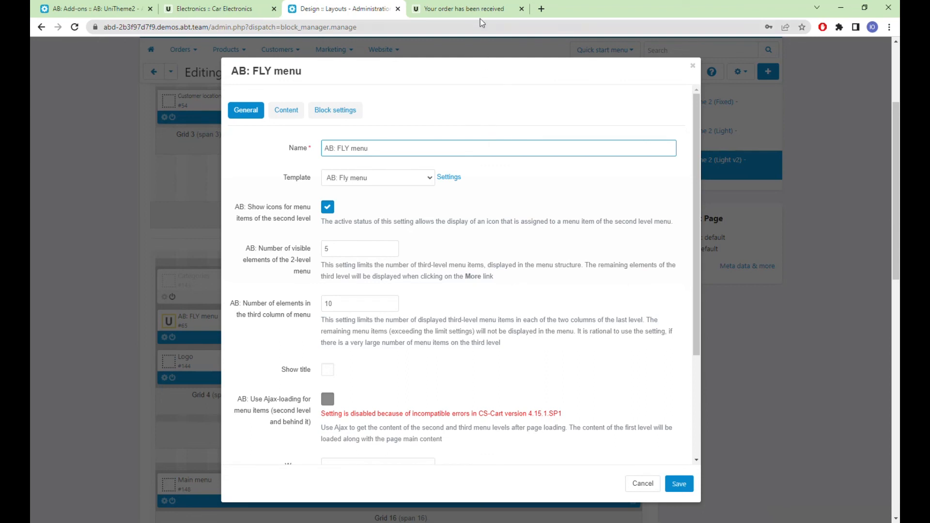
In the storefront fly menu, expand Car Electronics and Computers subcategories via More.
left_click(465, 8)
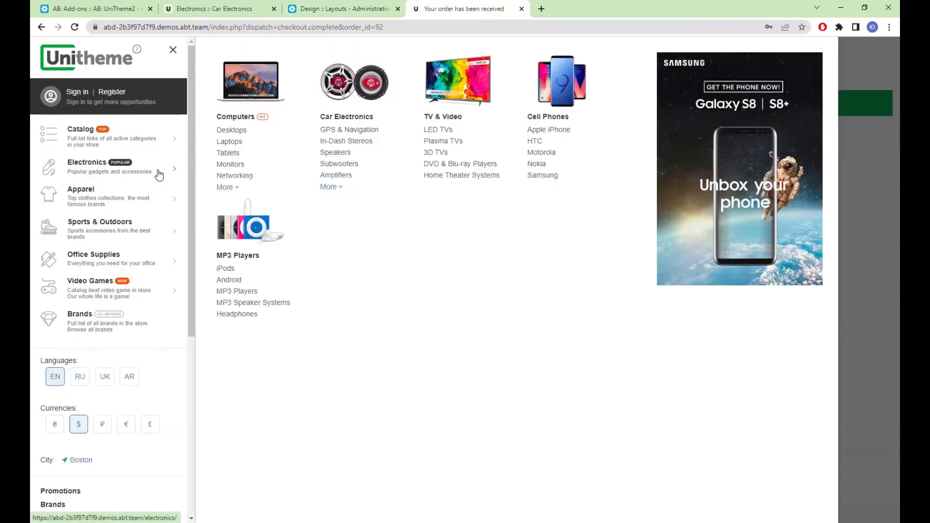
mouse_move(235, 164)
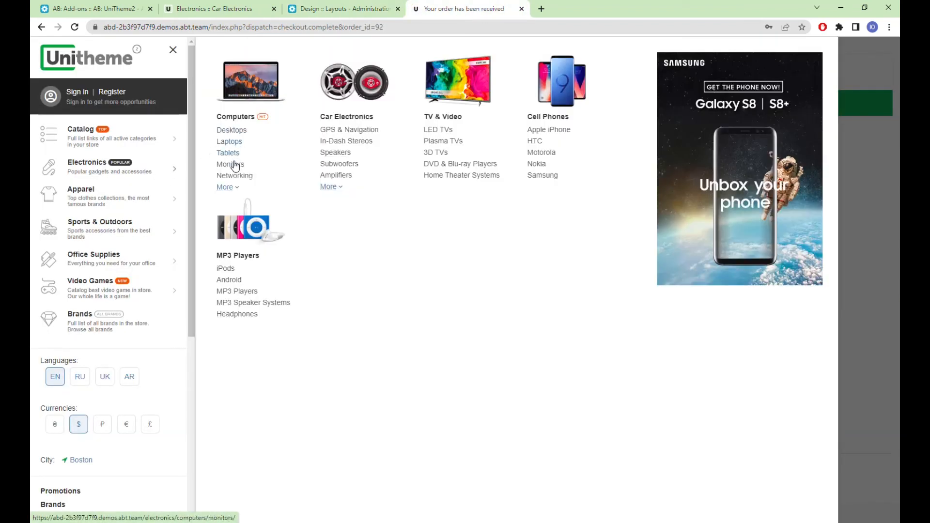
mouse_move(335, 152)
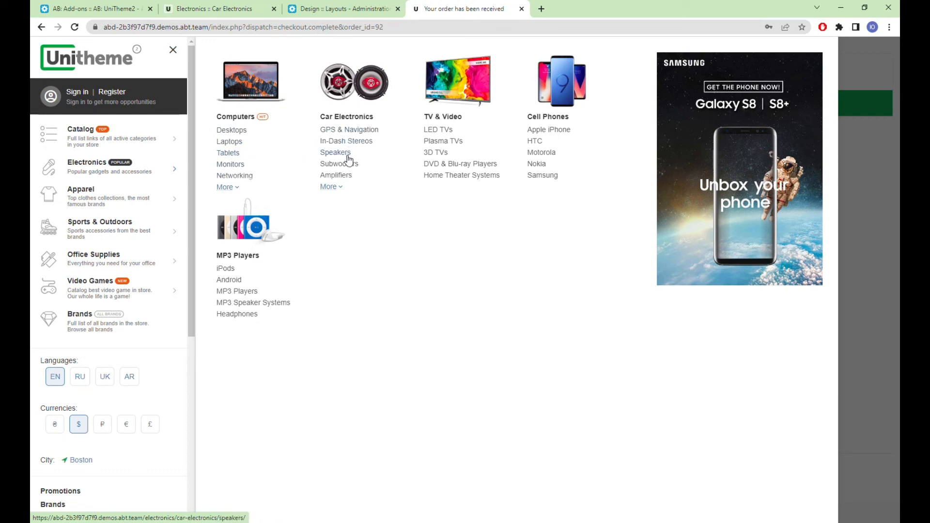
left_click(331, 186)
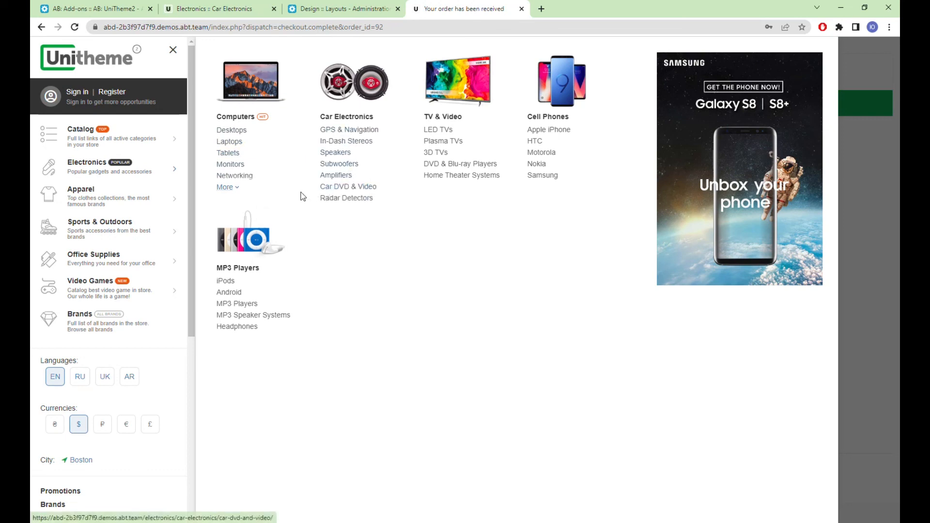
left_click(226, 187)
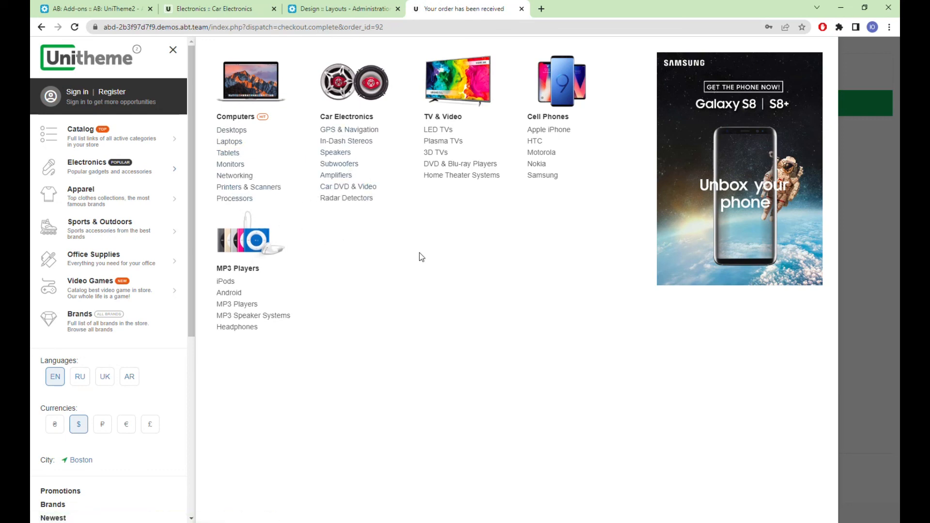